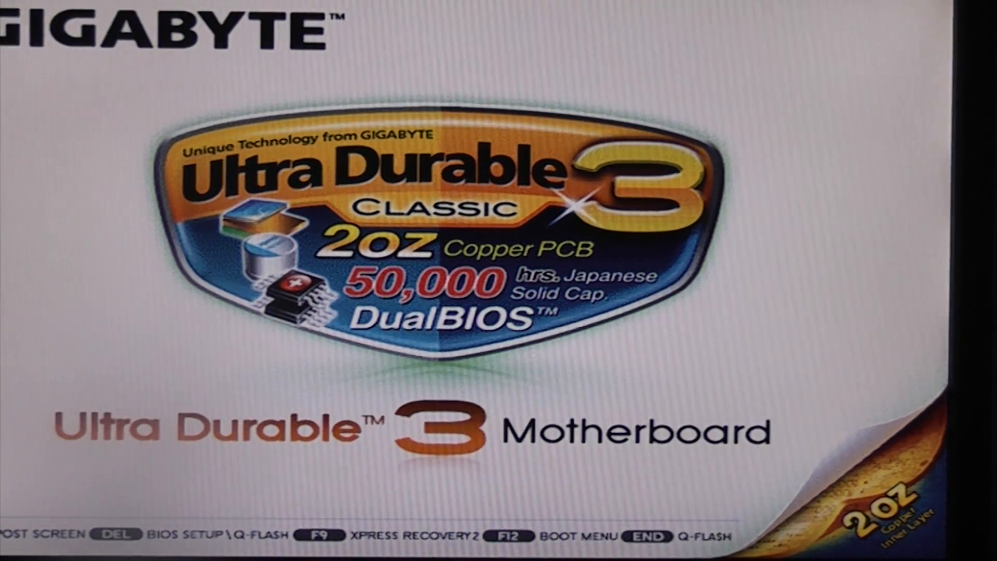
Enter the Gigabyte BIOS setup main menu from the boot splash with Del
key(Delete)
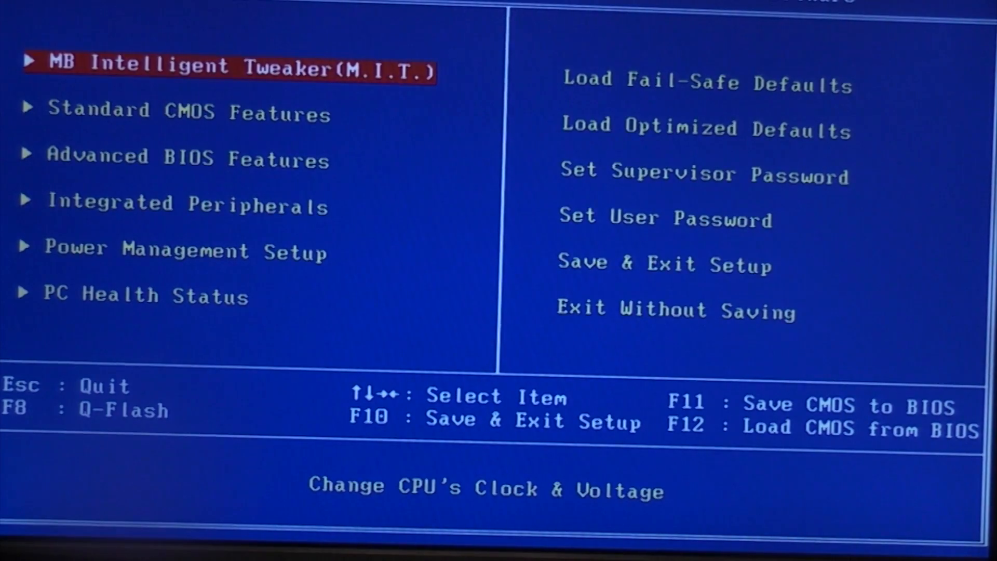
Check Onboard SATA/IDE Ctrl Mode reads RAID/IDE under Integrated Peripherals, then save with F10
key(Down)
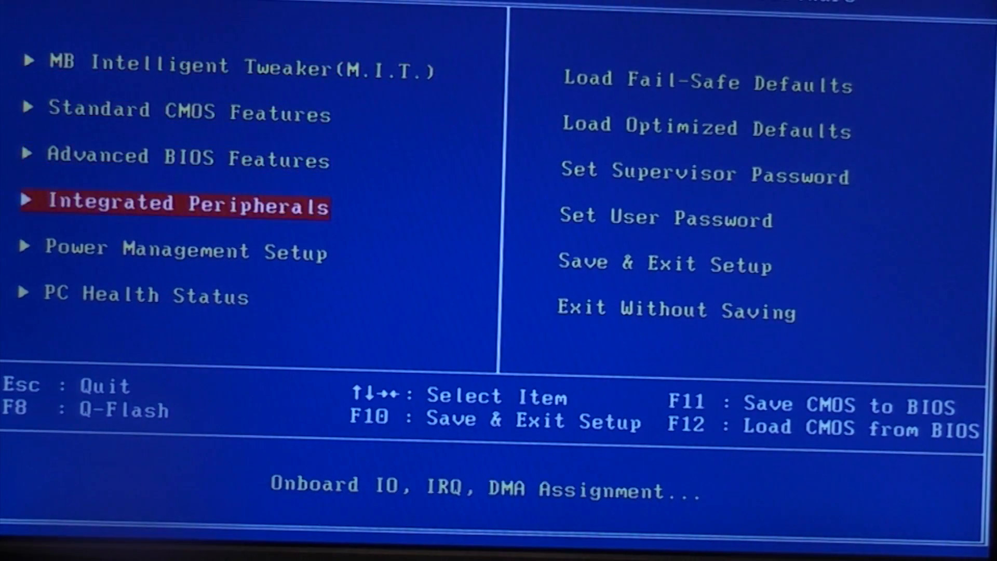
key(Return)
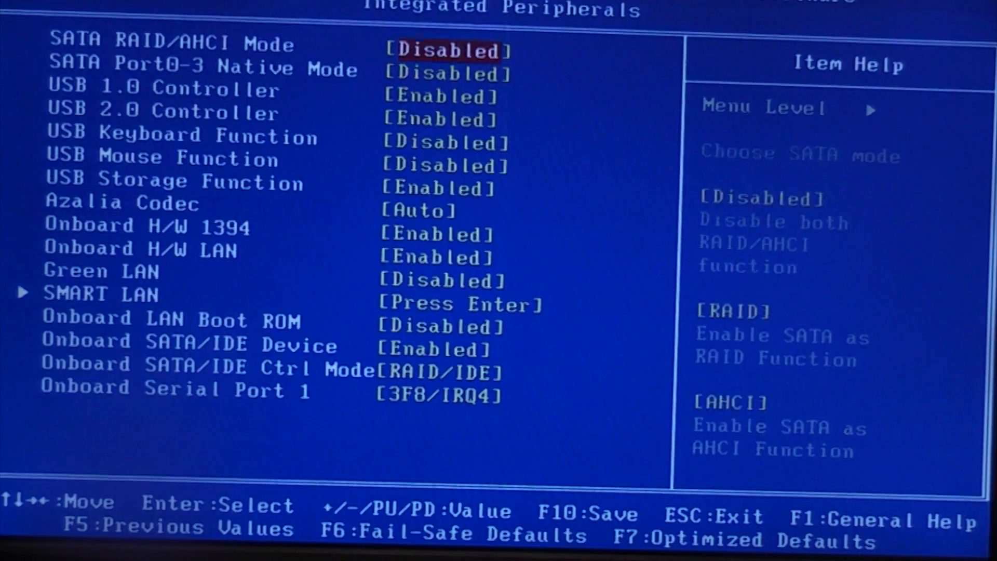
key(down)
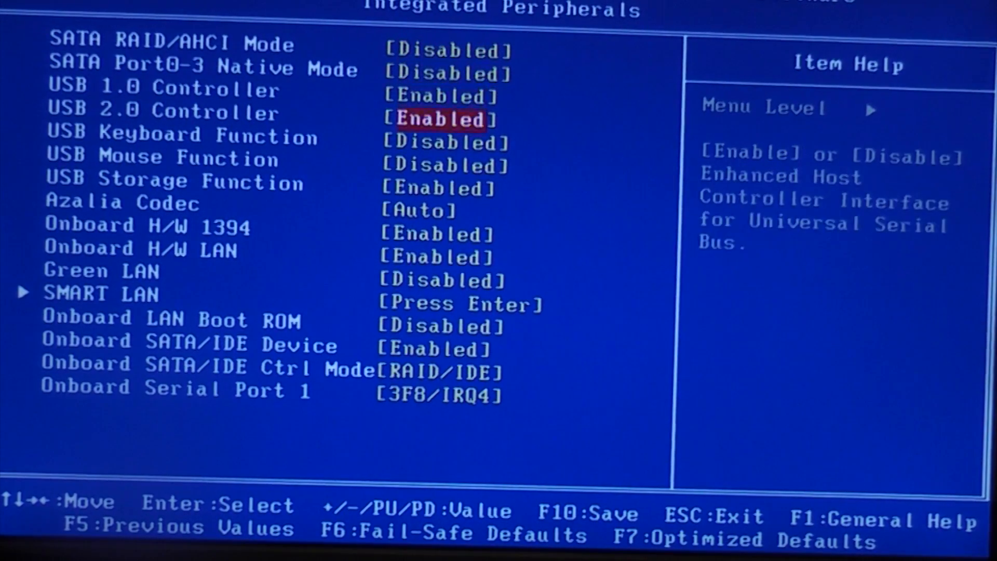
key(down)
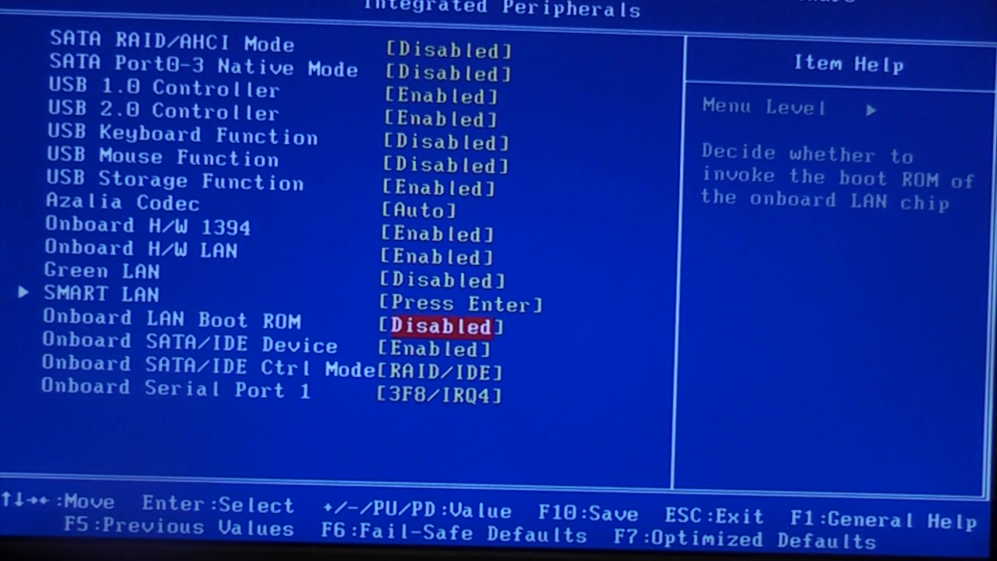
key(down)
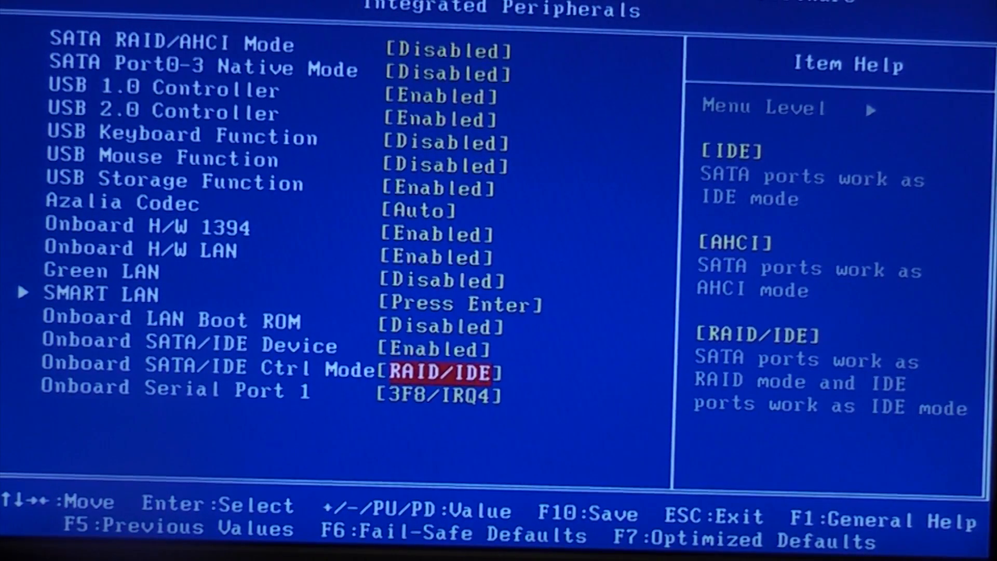
key(F10)
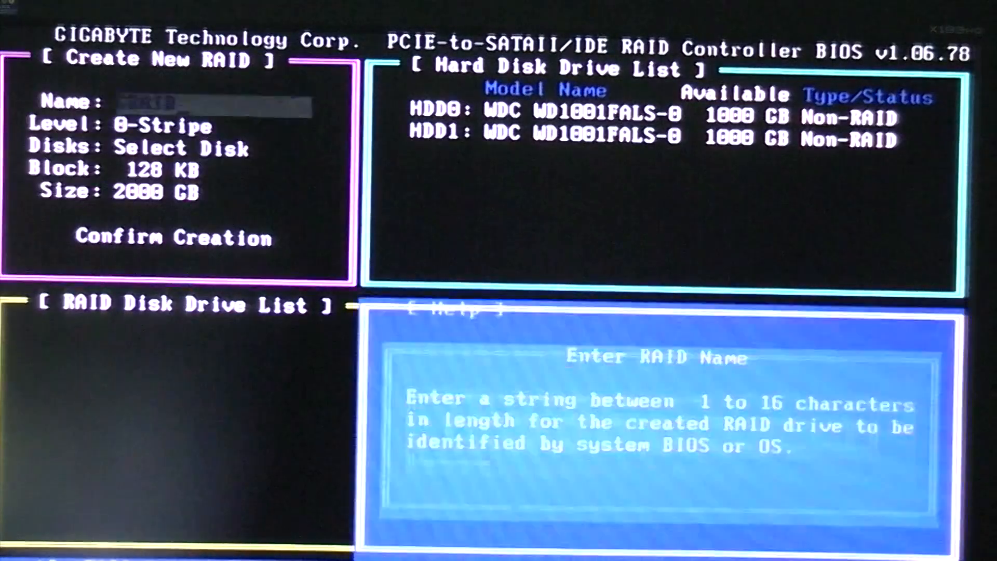
Name the new RAID array GRAID1 in the Create New RAID screen
text(GRAID)
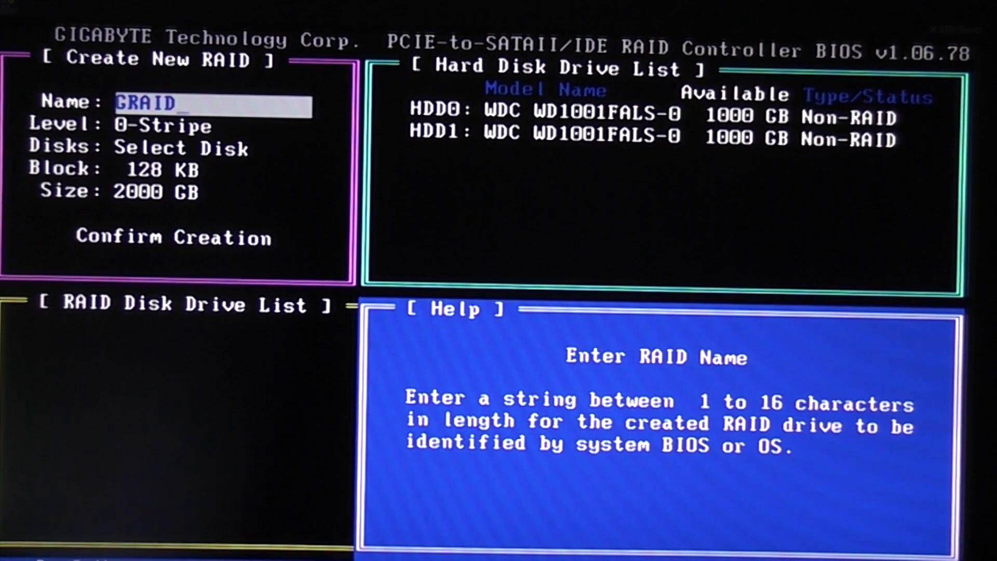
text(1)
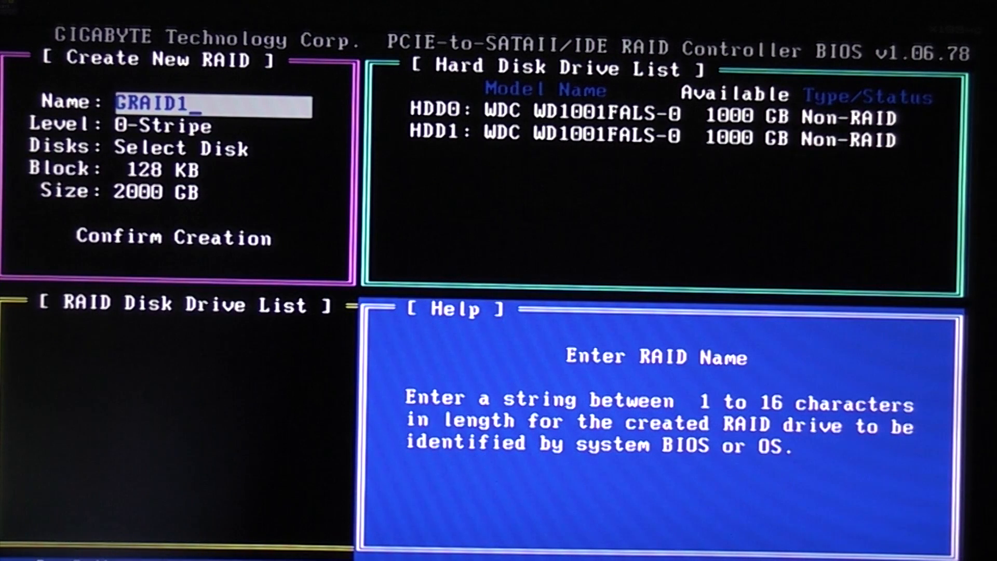
key(Enter)
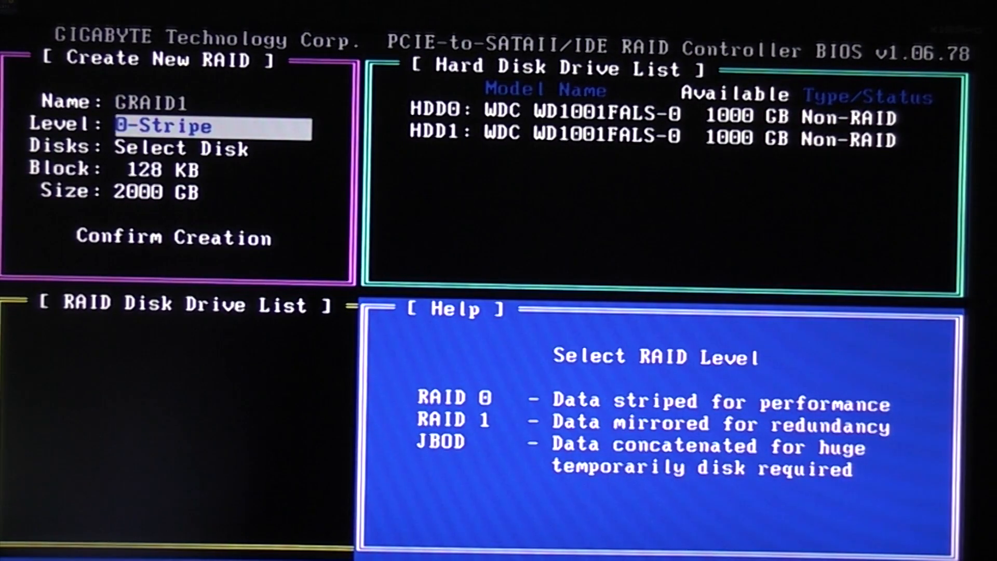
Keep Level 0-Stripe and 128 KB block, add HDD0 and HDD1, and confirm creation of the 2000 GB array
key(Down)
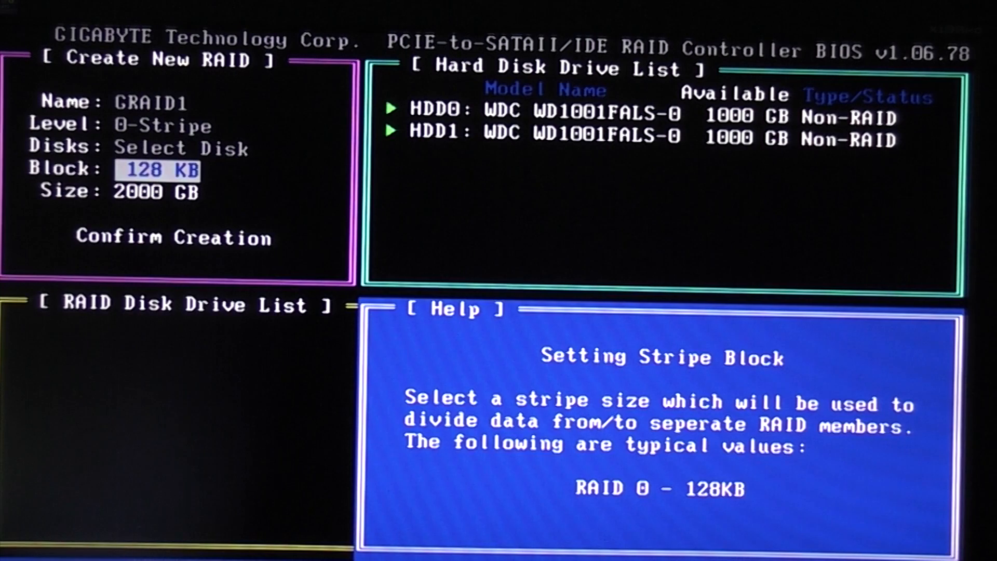
key(Down)
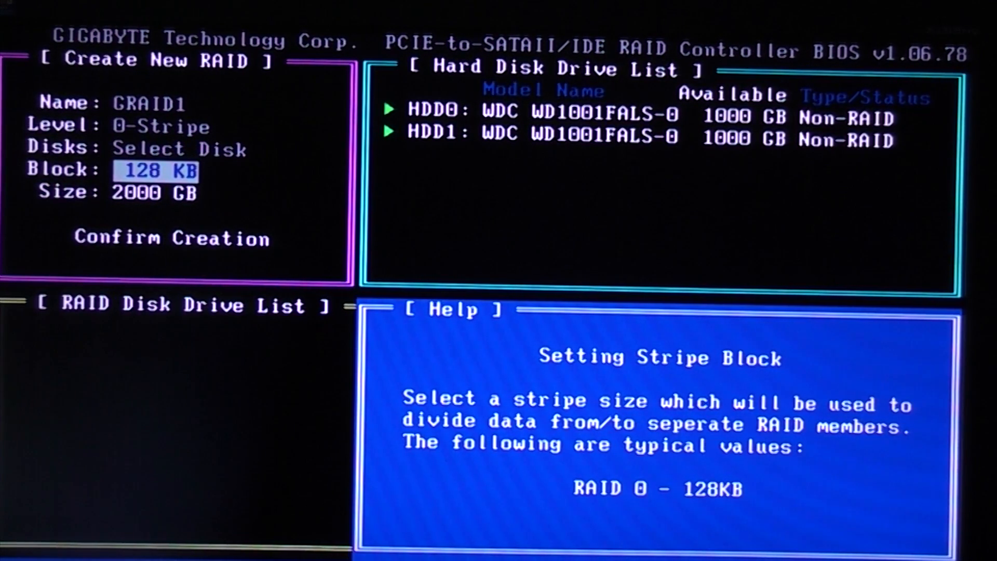
key(Down)
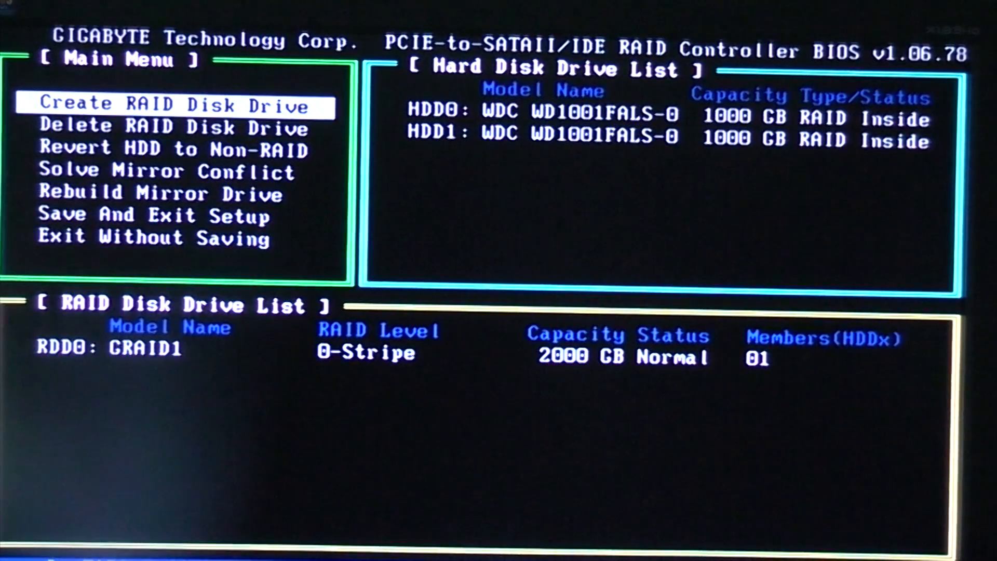
Choose Save And Exit Setup in the RAID main menu to keep GRAID1 and leave
key(Down)
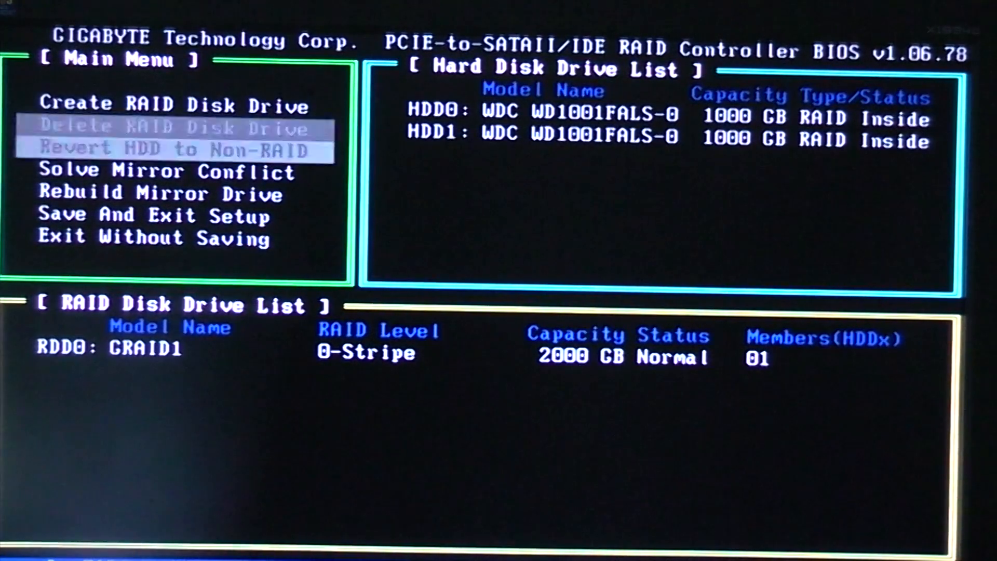
key(Down)
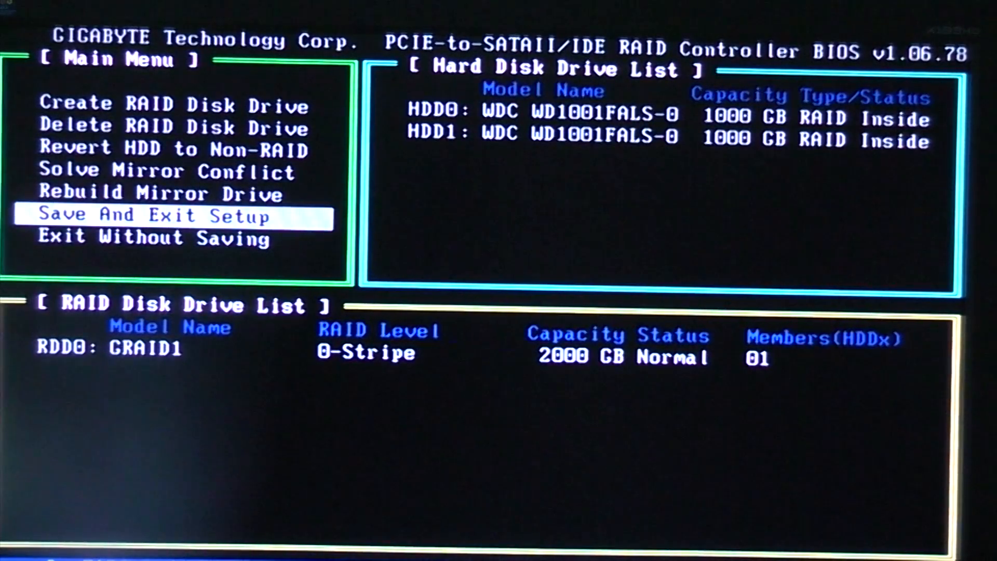
key(enter)
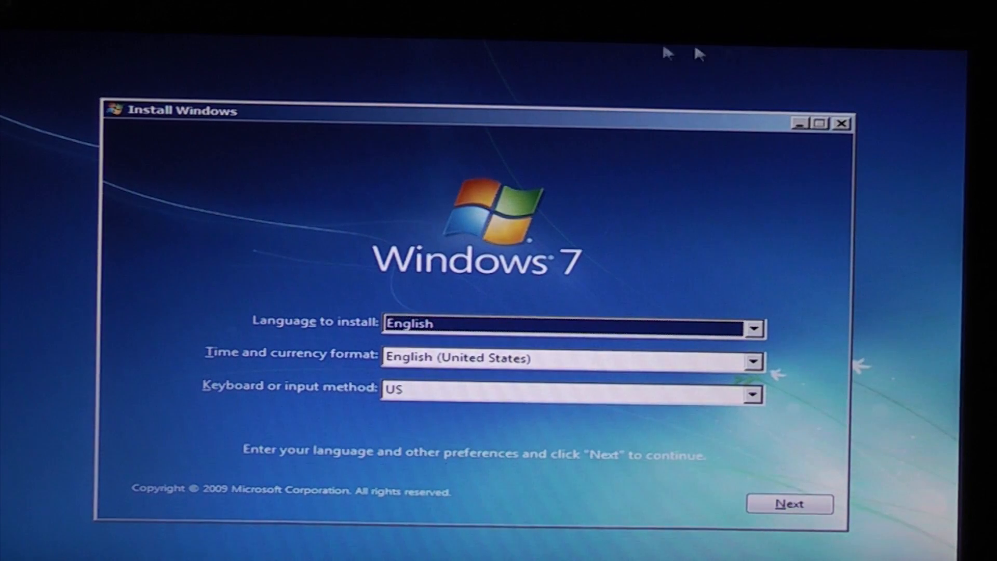
Choose English (United Kingdom) as the time and currency format, continue, and start Install now
click(753, 360)
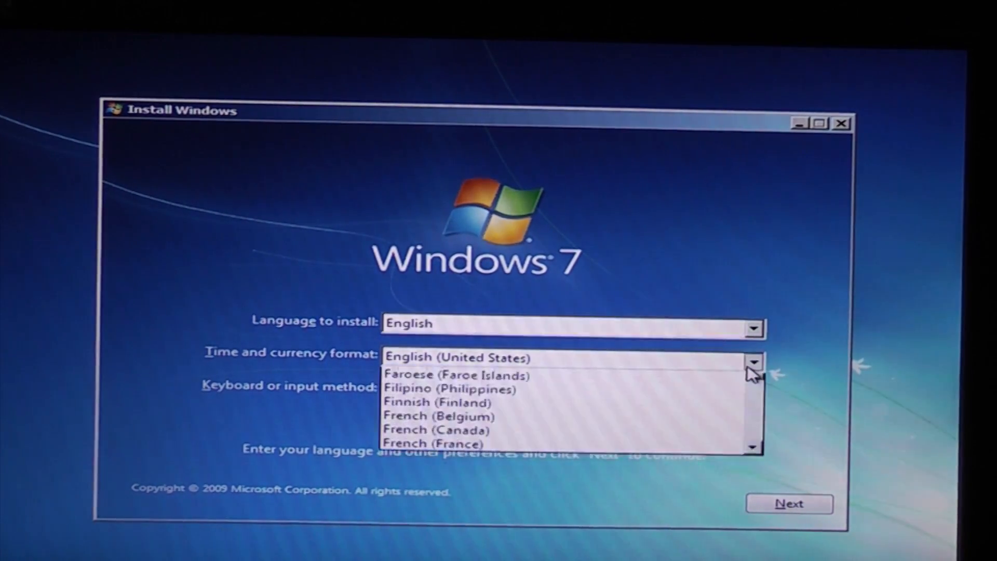
scroll(up, 3)
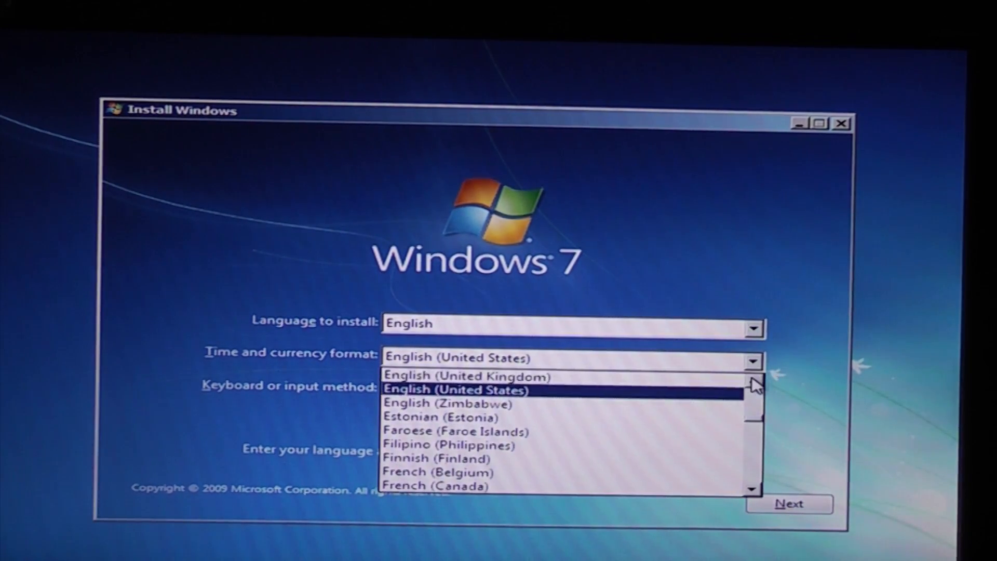
click(473, 376)
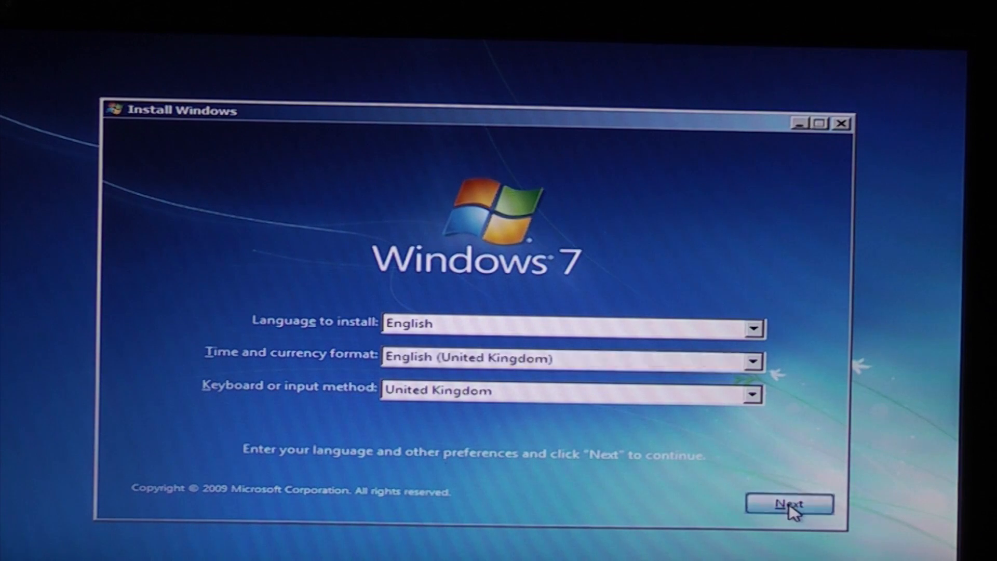
click(788, 504)
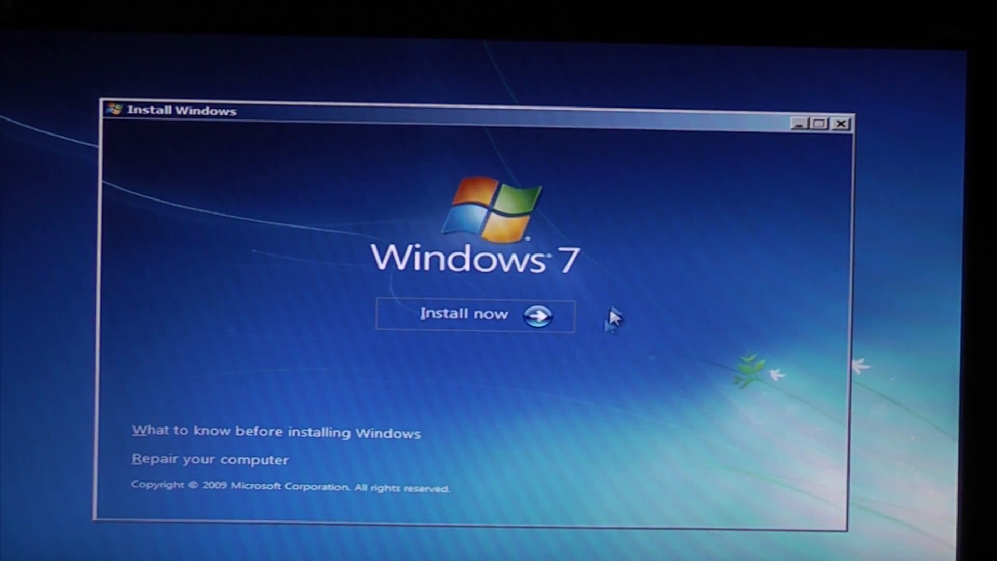
click(464, 313)
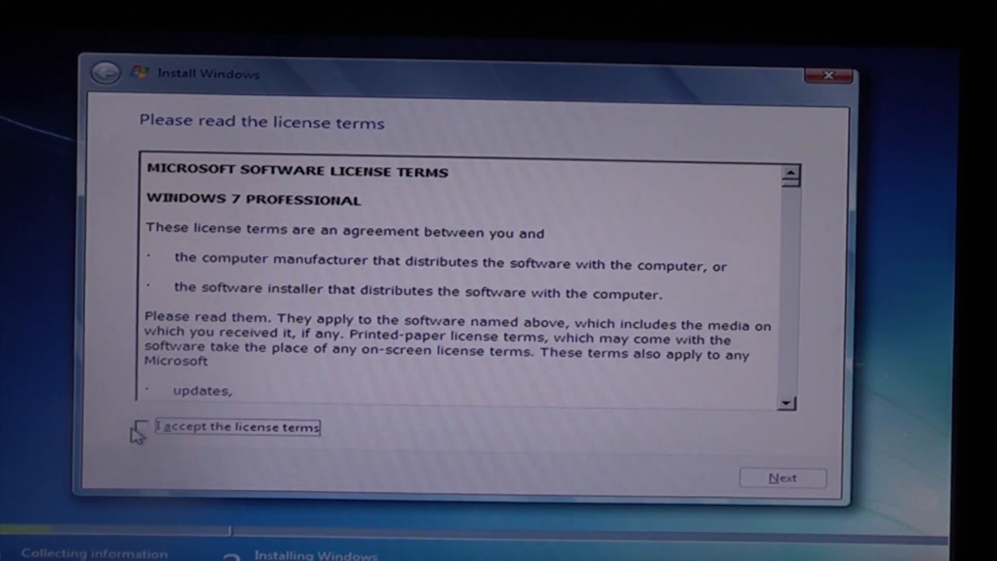
Accept the license terms, choose a Custom installation, and begin loading a storage driver via Drive options
click(783, 478)
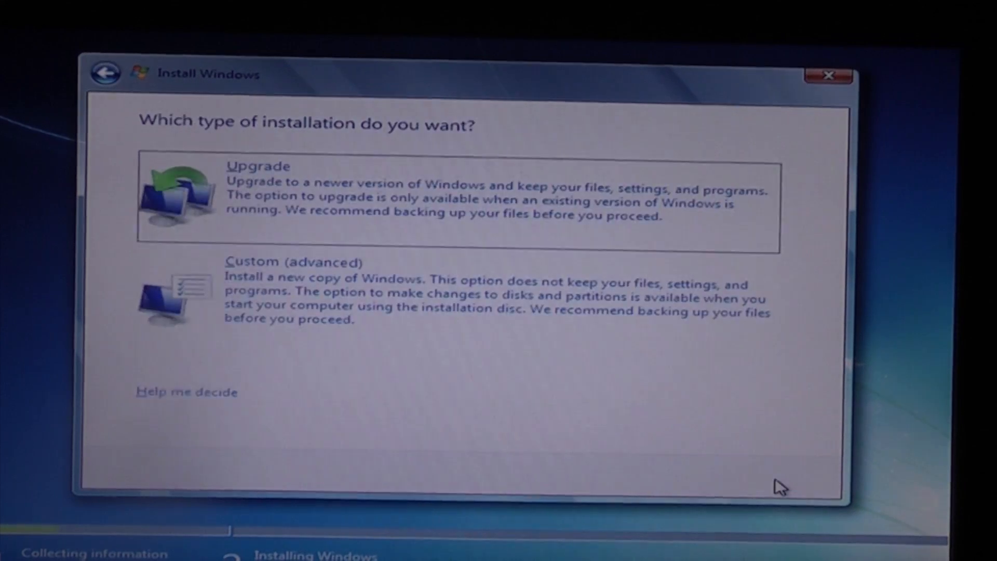
mouse_move(248, 263)
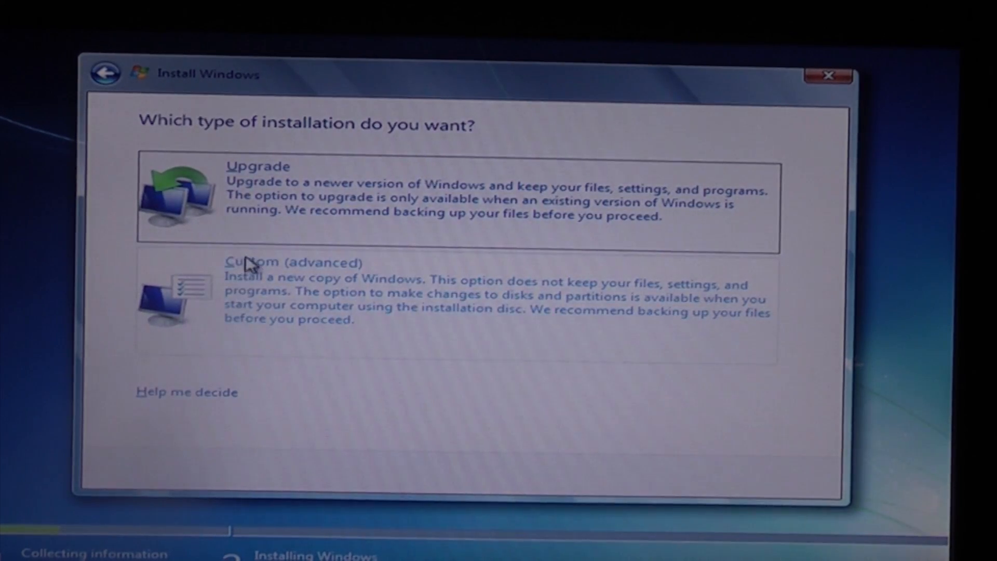
click(293, 262)
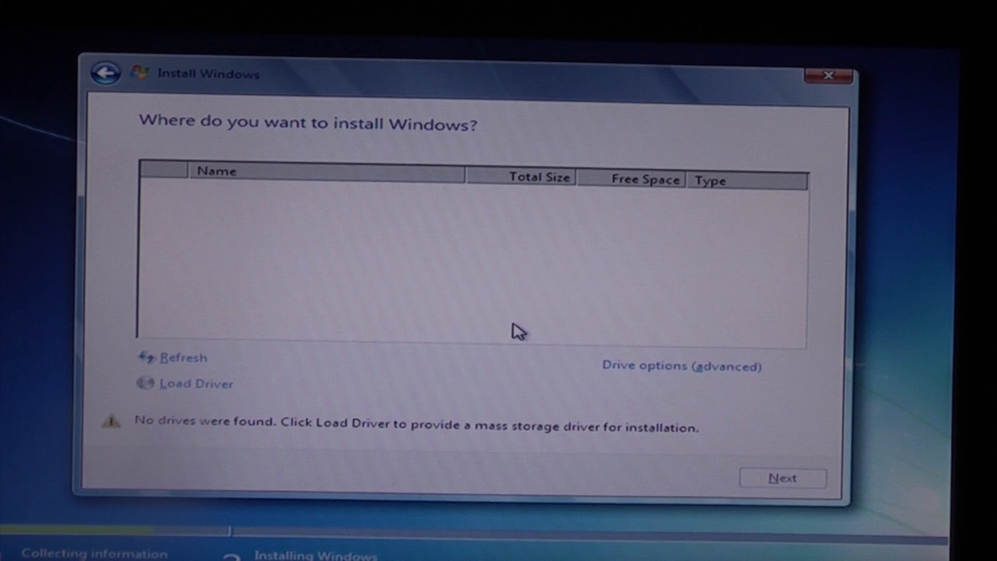
mouse_move(641, 388)
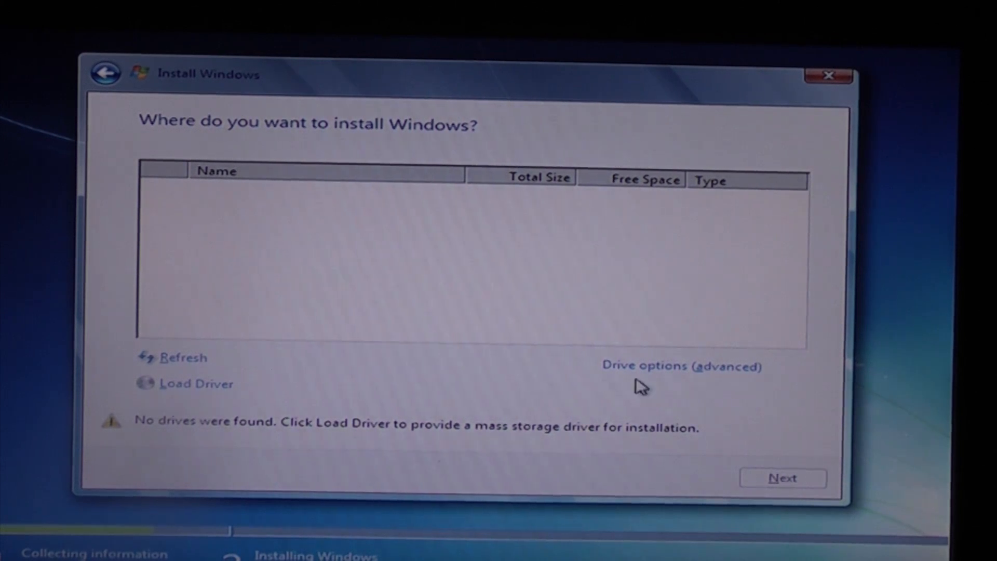
click(680, 365)
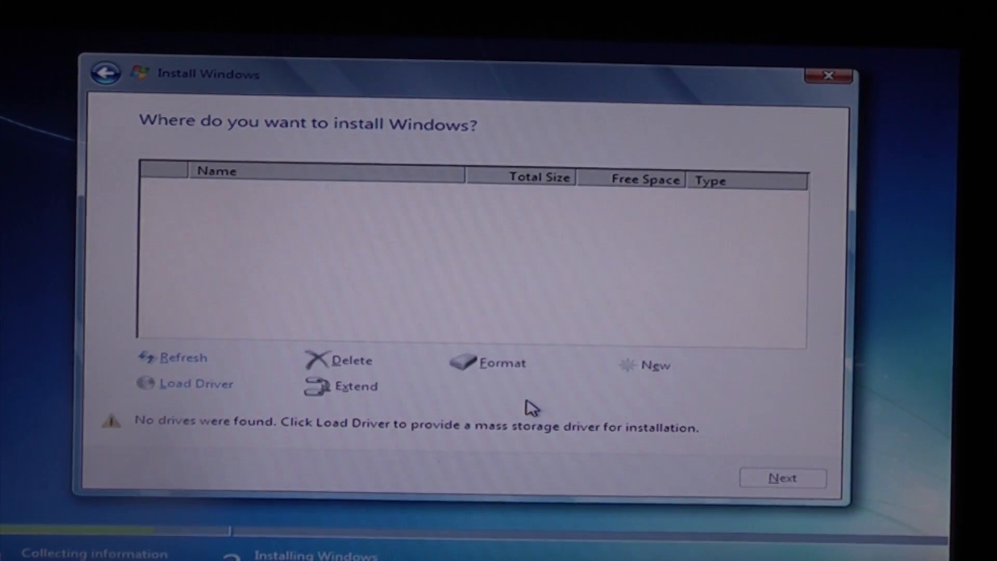
mouse_move(197, 384)
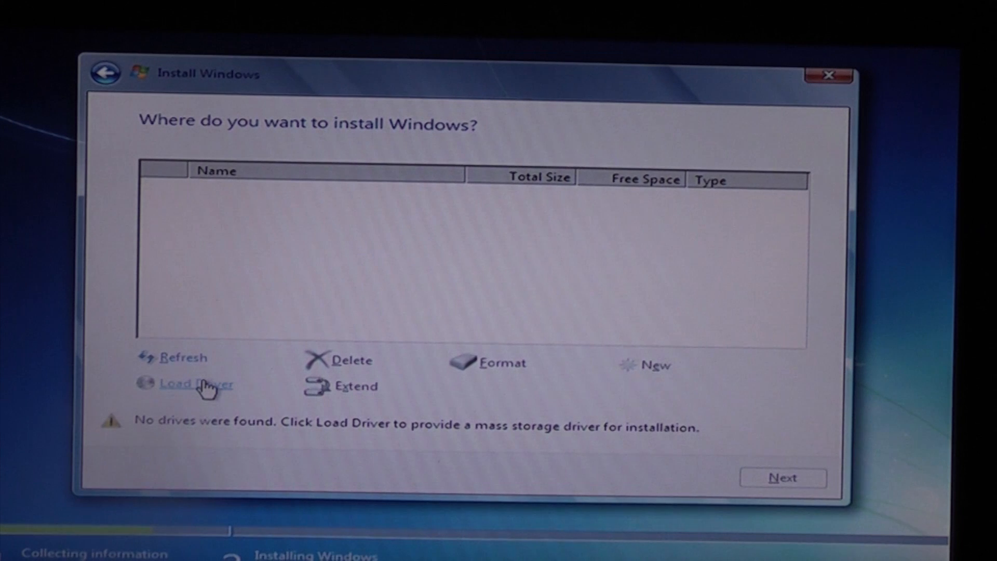
click(196, 385)
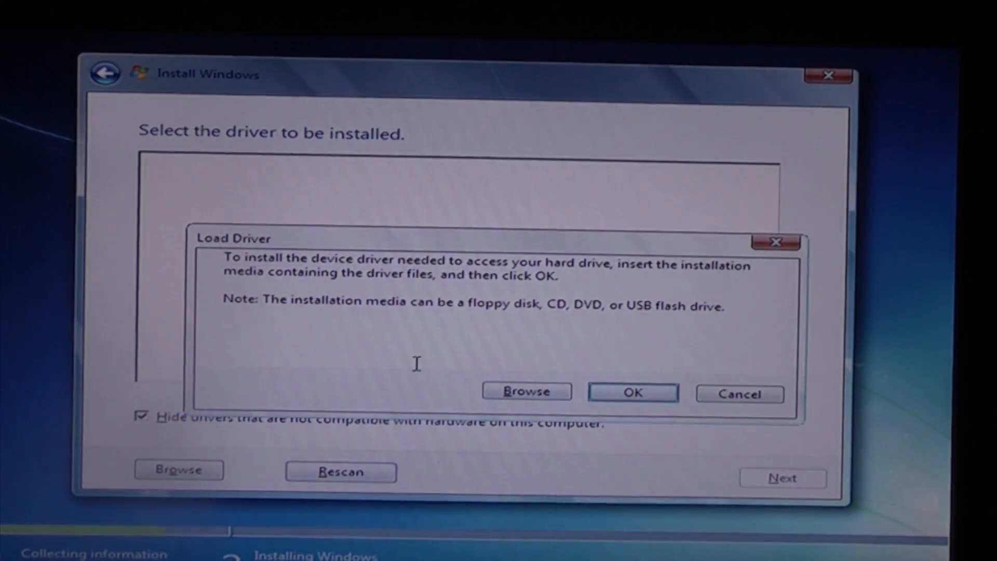
mouse_move(534, 398)
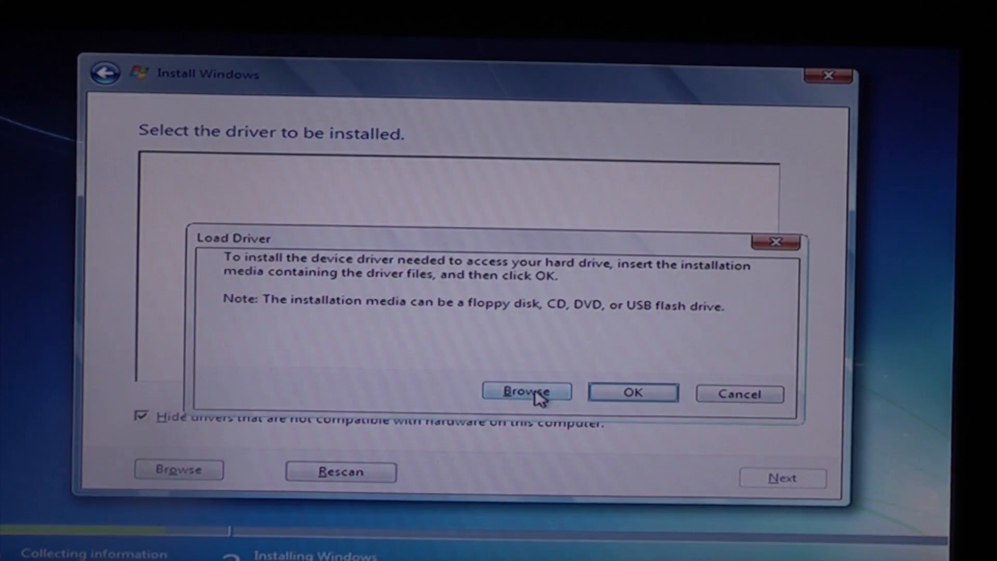
click(527, 391)
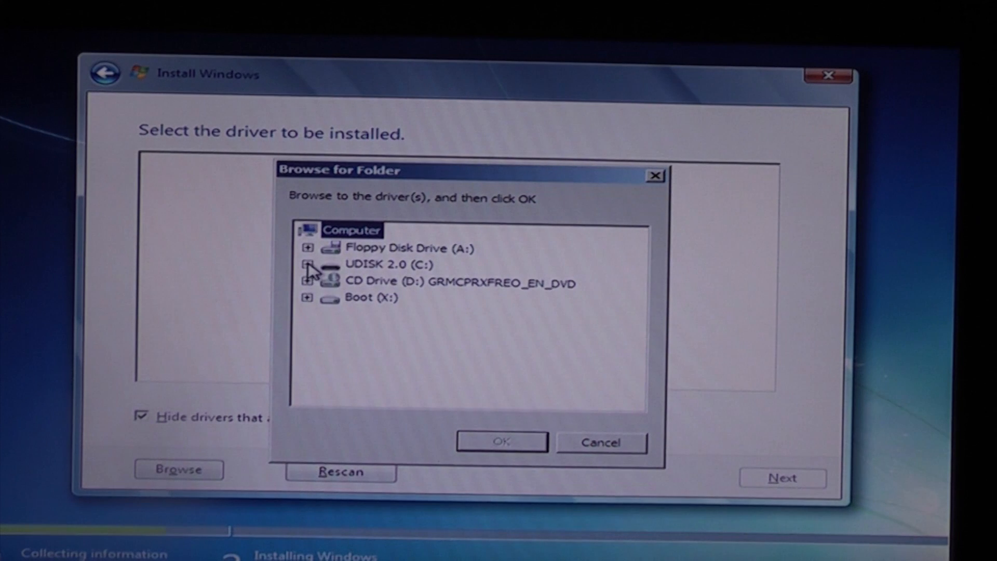
Select the 64Bit folder under UDISK 2.0 (C:) > BootDrv > GSATA and load the GIGABYTE GBB36X controller driver
click(307, 265)
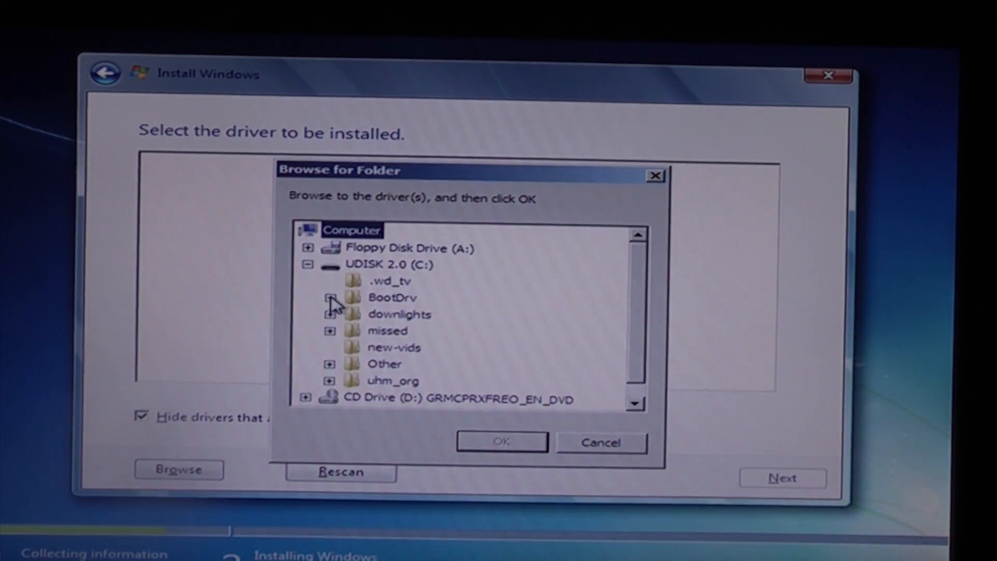
click(329, 297)
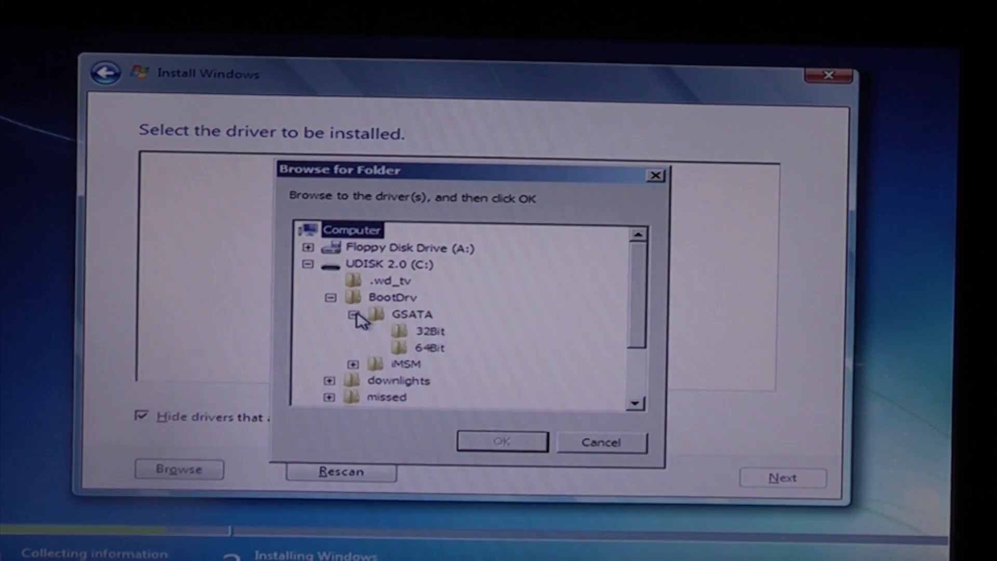
click(428, 348)
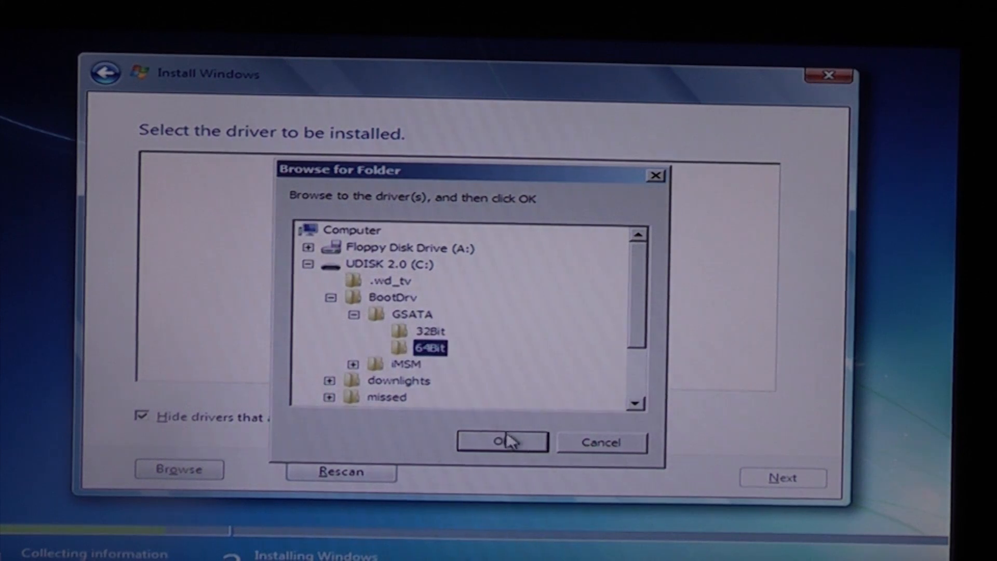
click(502, 442)
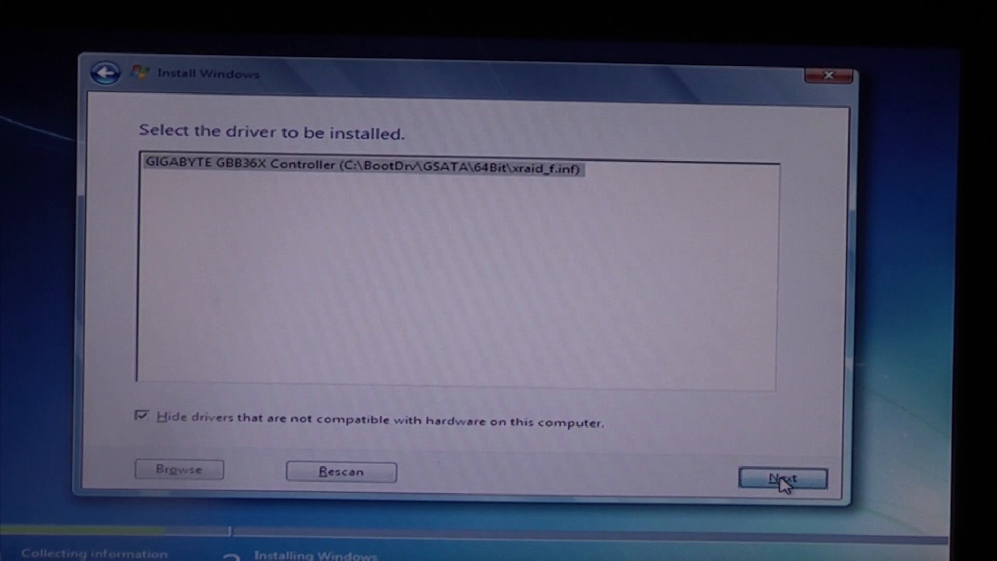
click(783, 477)
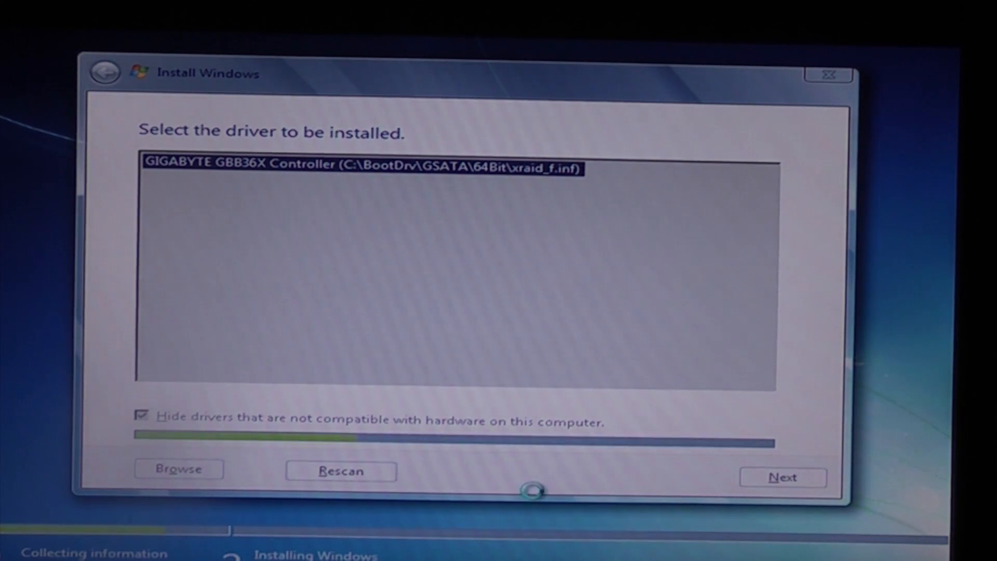
click(783, 478)
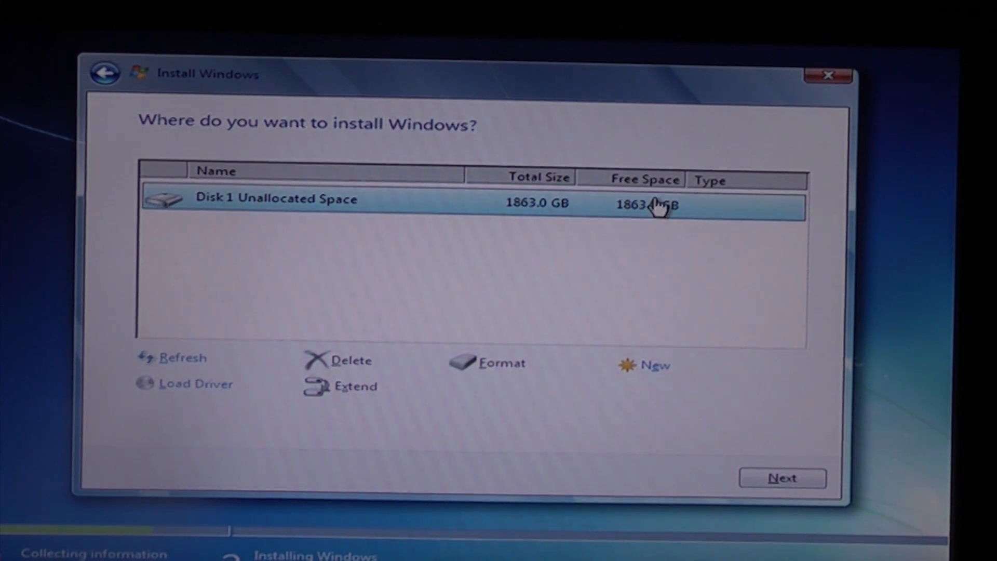
mouse_move(623, 225)
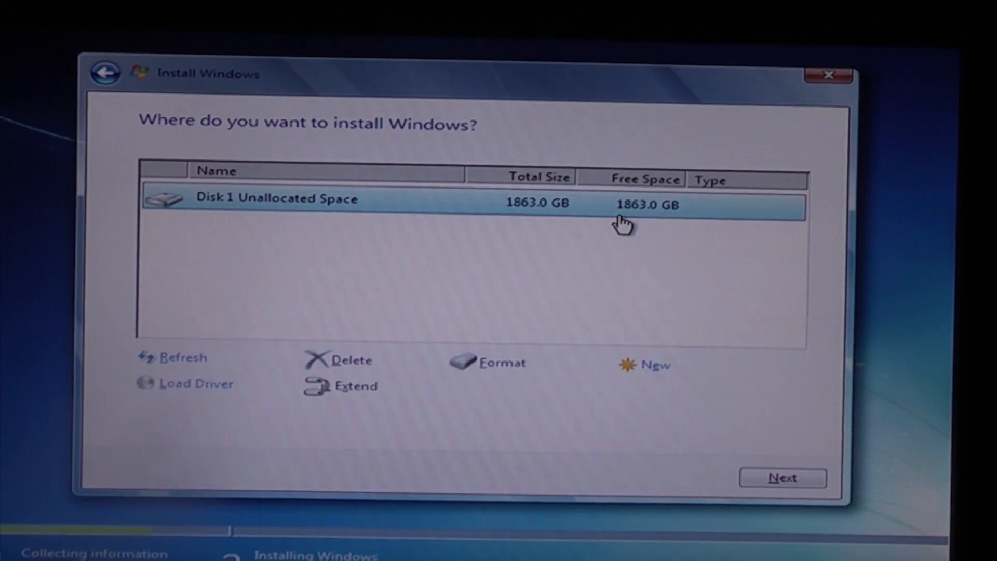
mouse_move(703, 219)
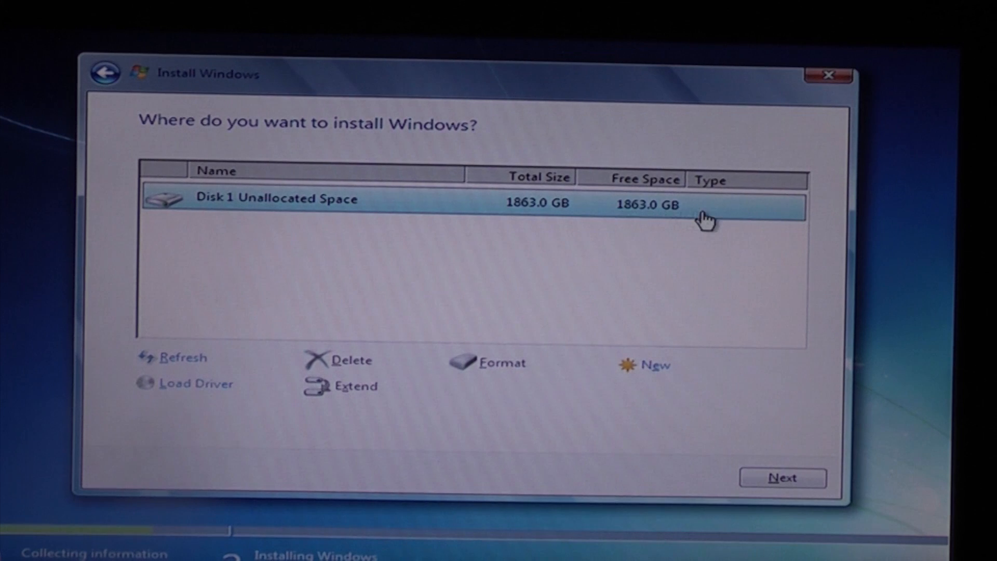
mouse_move(636, 213)
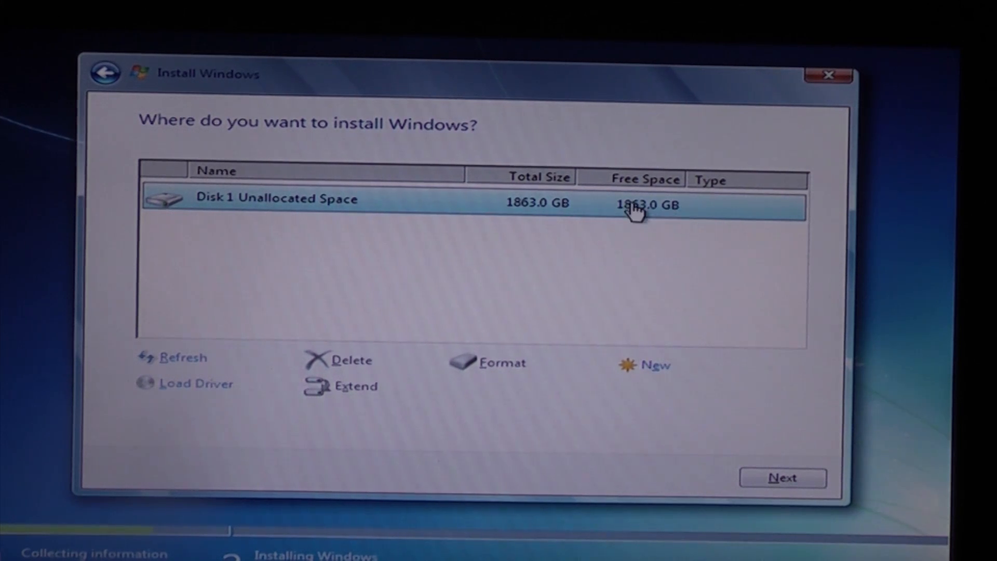
mouse_move(796, 462)
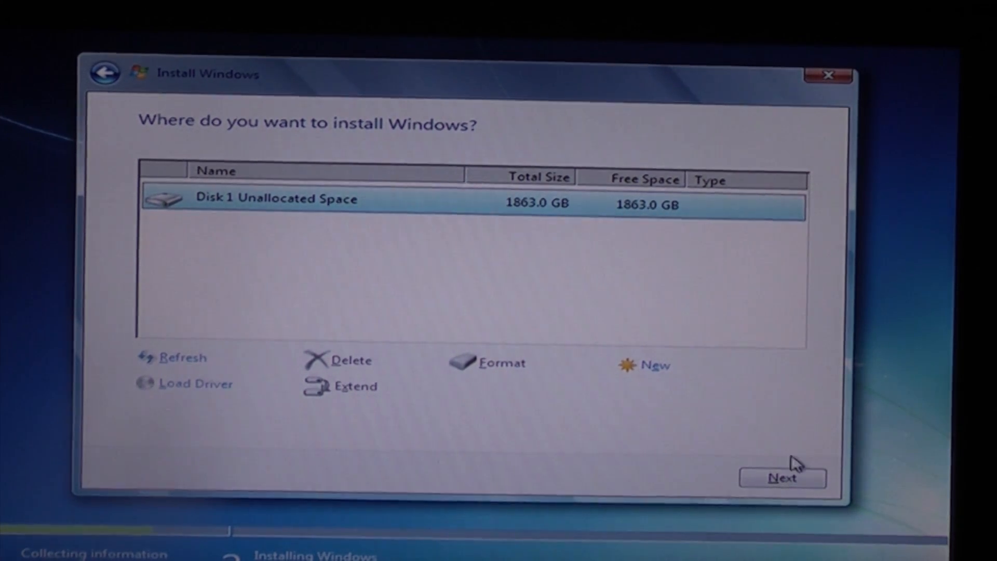
Begin installing Windows onto Disk 1's 1863.0 GB unallocated space
click(783, 478)
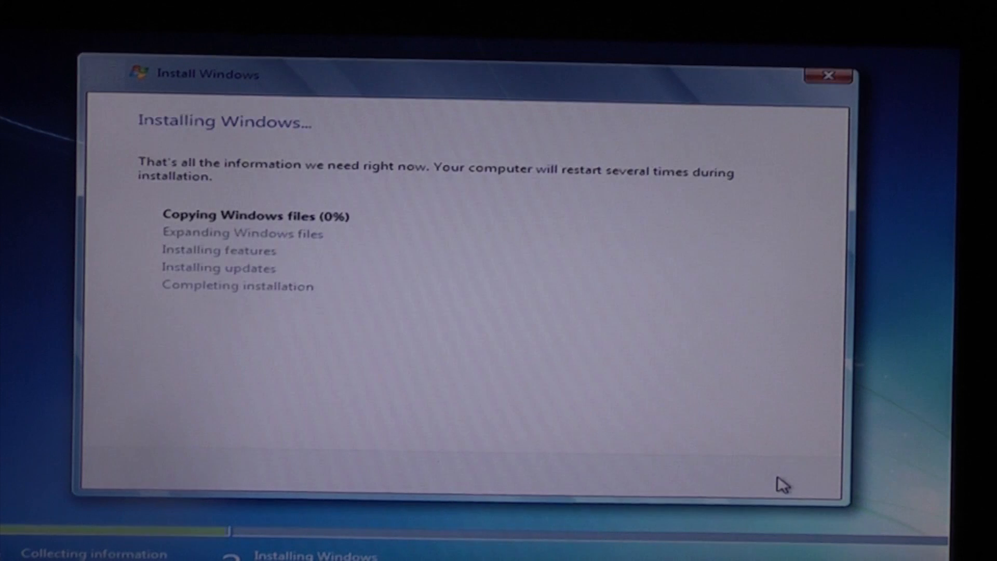
mouse_move(406, 351)
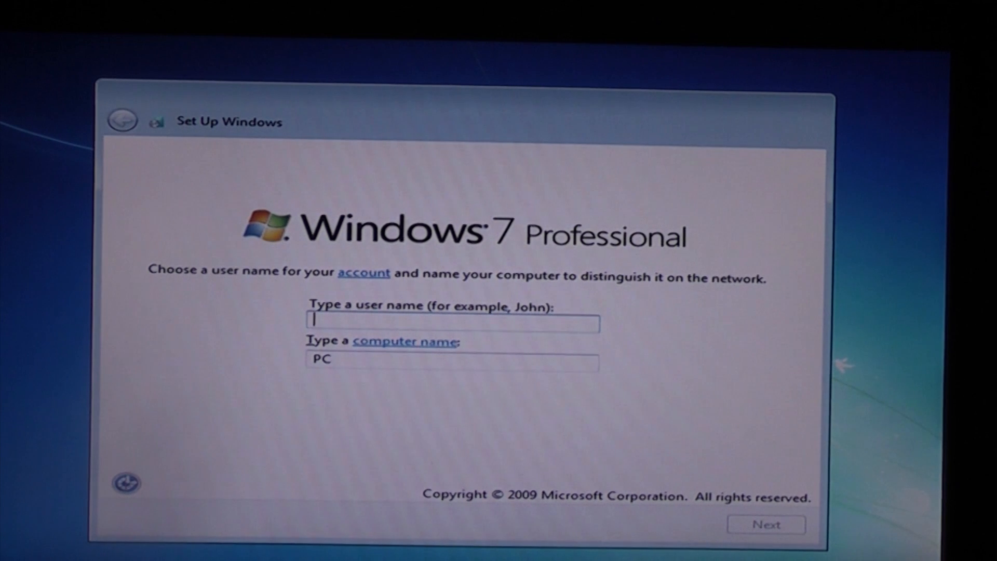
Enter user name i7, keep computer name i7-PC, and continue
text(i7)
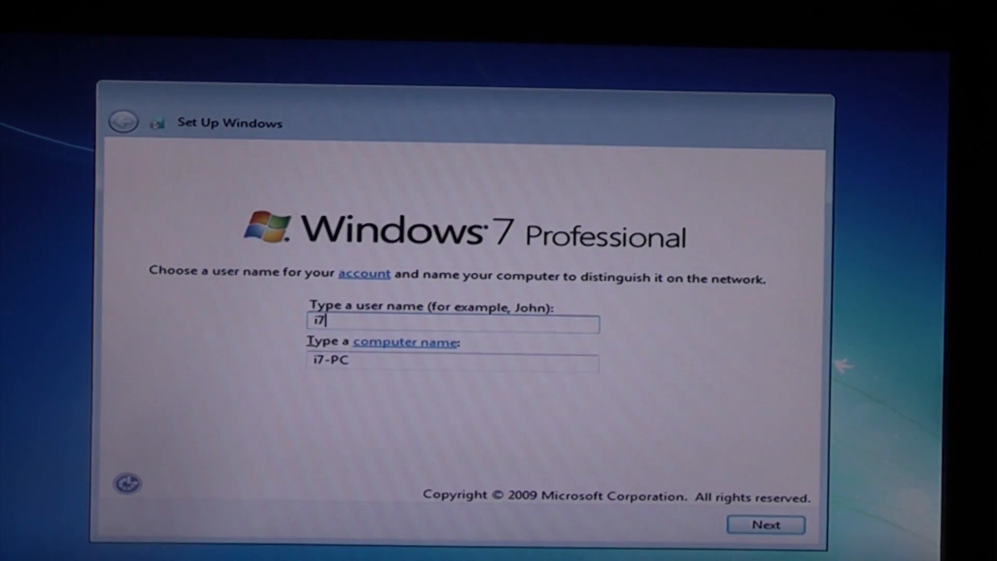
mouse_move(775, 543)
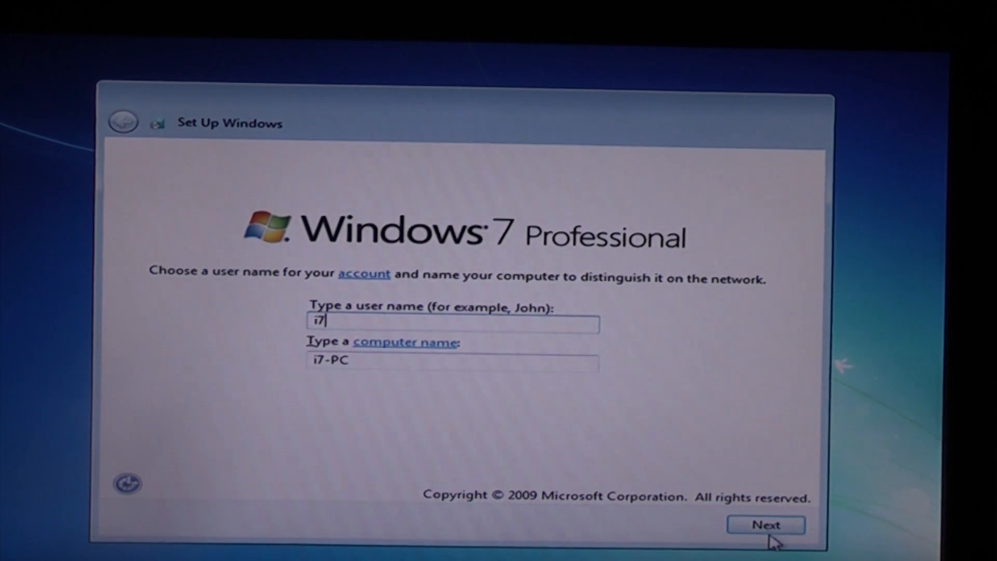
click(765, 524)
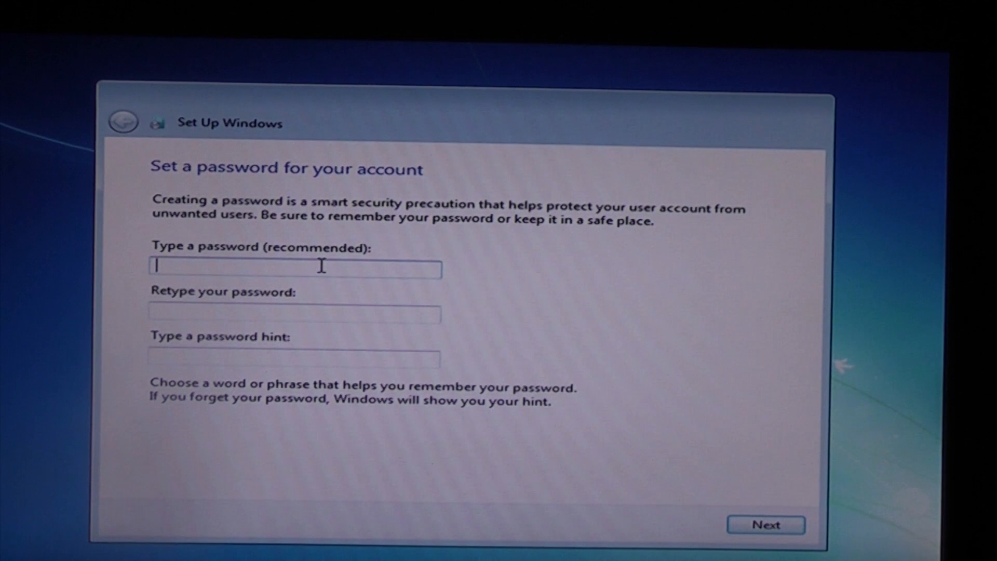
Set the account password, retype it, give the hint 'password', and continue to the product key step
text(•)
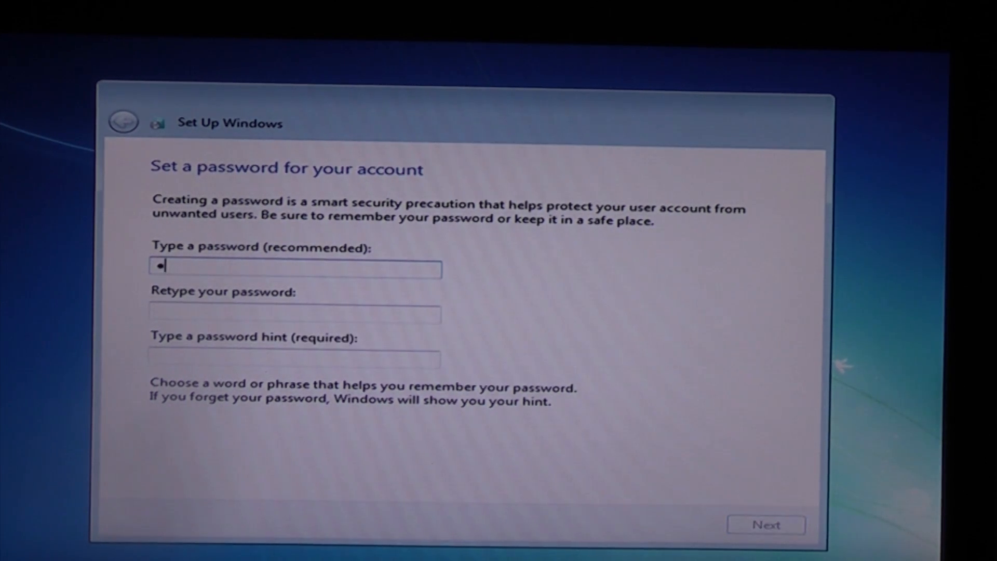
text(password)
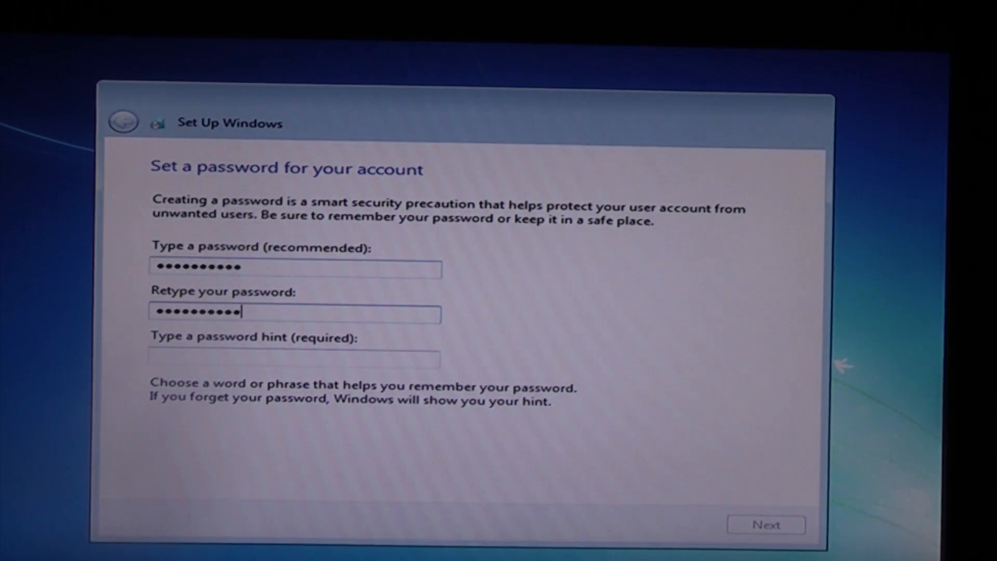
text(pas)
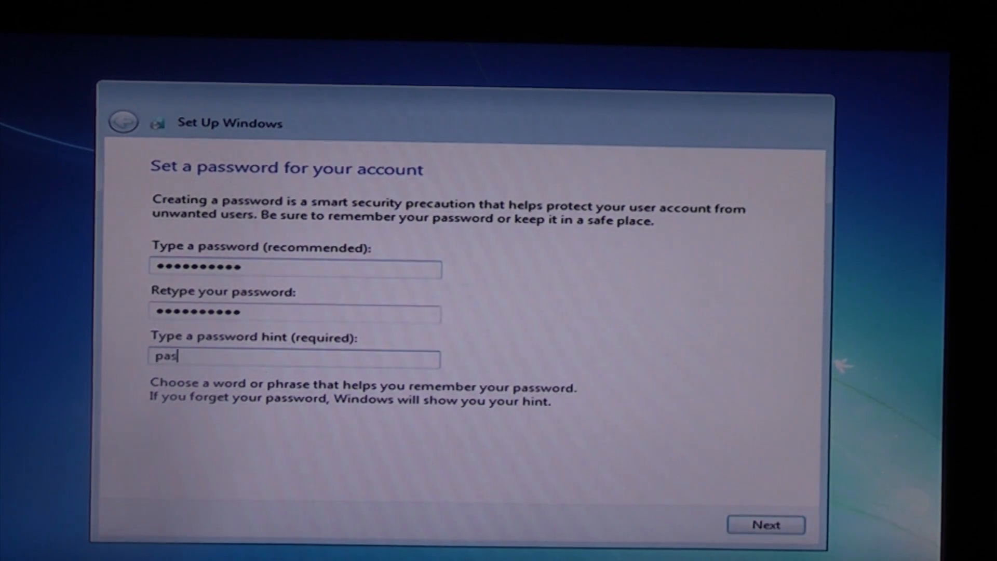
text(sword)
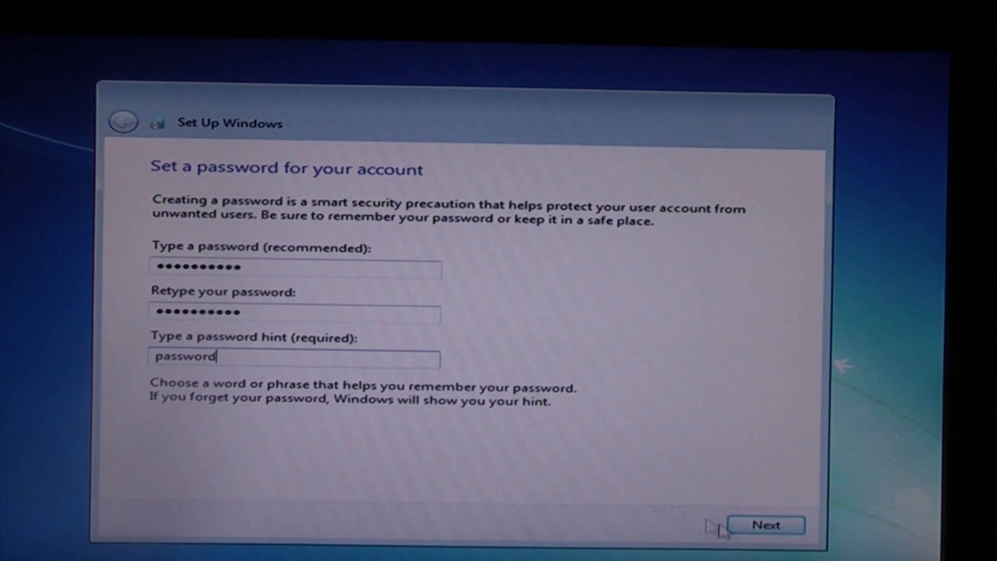
click(765, 524)
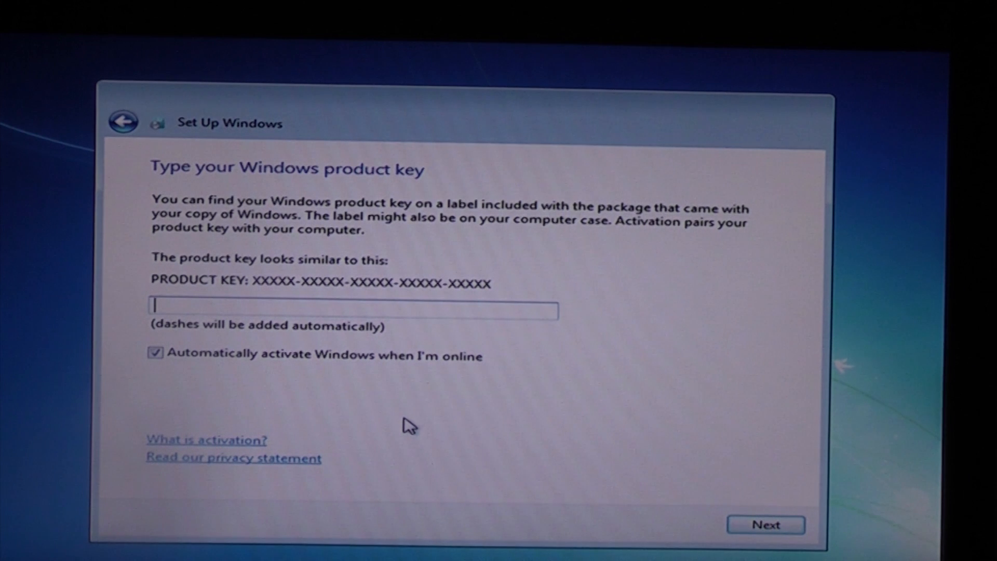
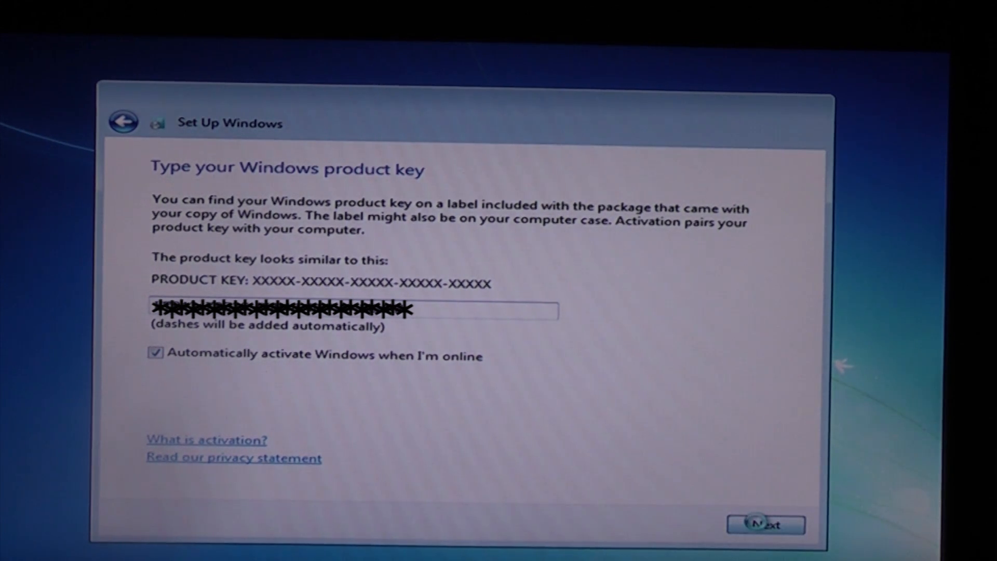
Enter the product key with automatic activation left on and continue to the protection settings
click(766, 524)
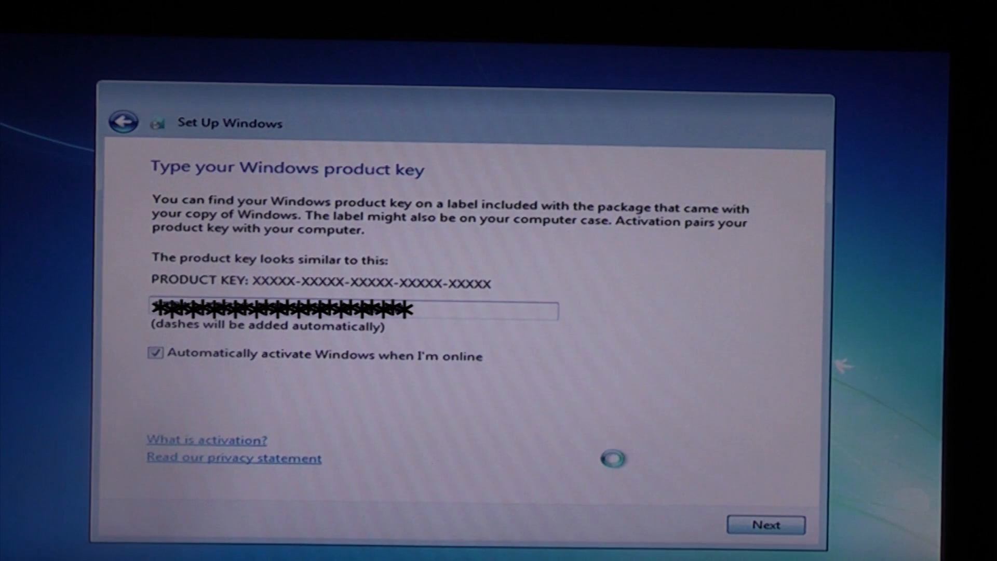
click(765, 524)
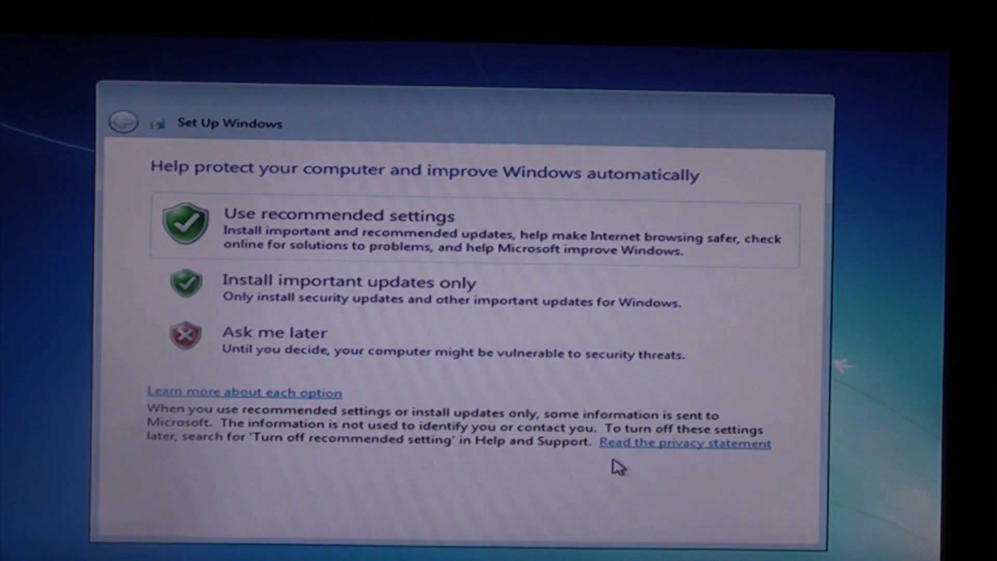
mouse_move(706, 526)
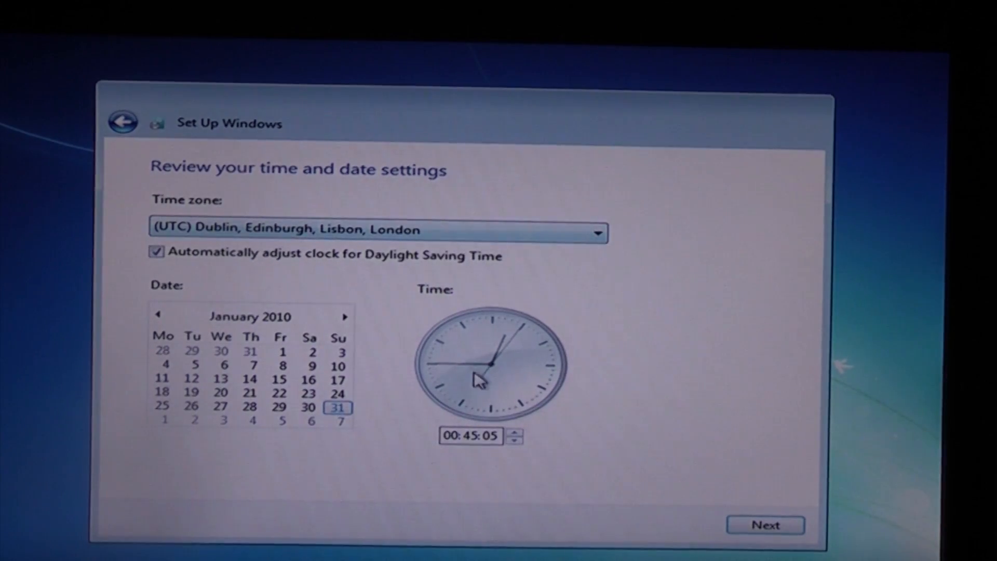
mouse_move(439, 480)
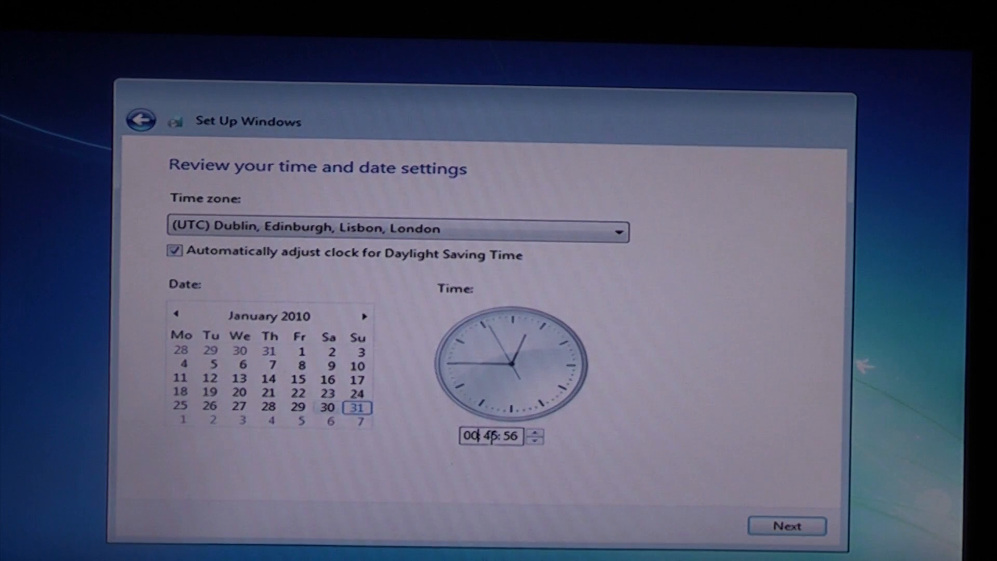
Accept the London time zone date and time, finishing setup at the desktop
click(786, 526)
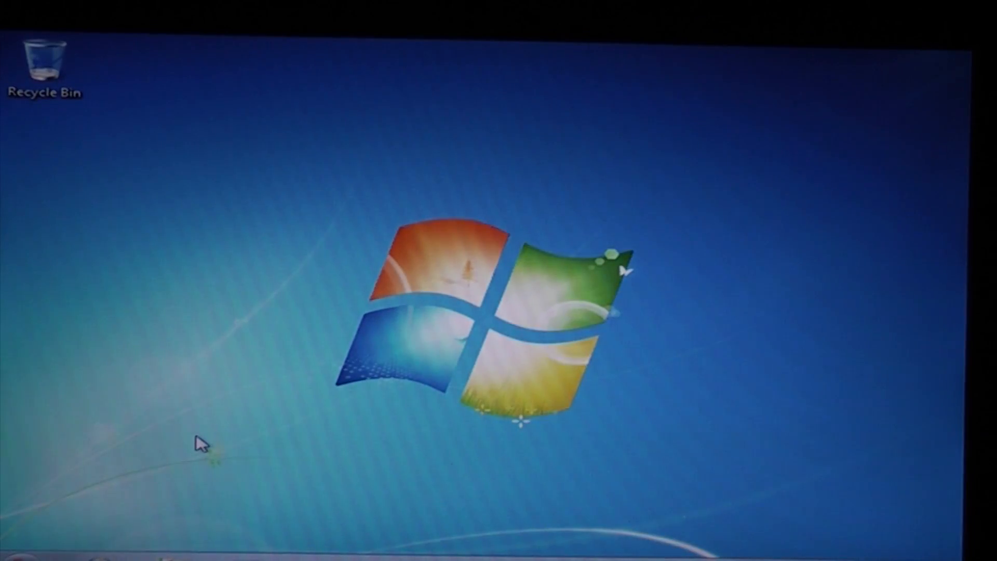